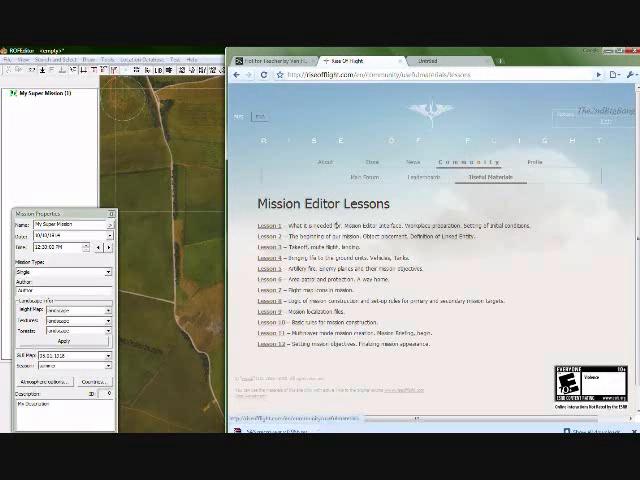
Step: Select the 'Mission Editor Lessons' heading on the lessons webpage
{"action": "double_click", "coordinate": [314, 200]}
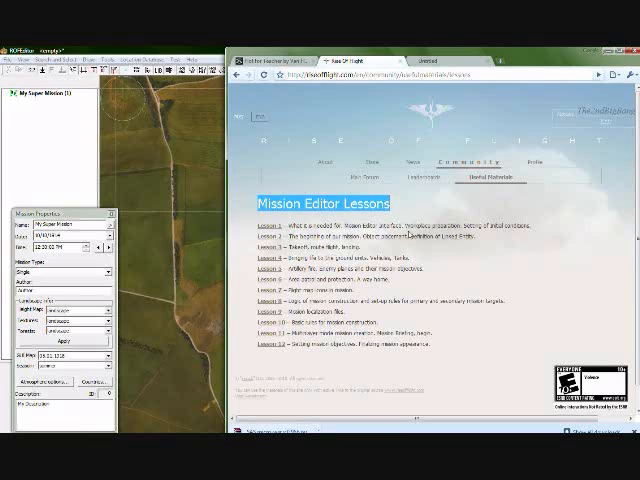
{"action": "mouse_move", "coordinate": [202, 246]}
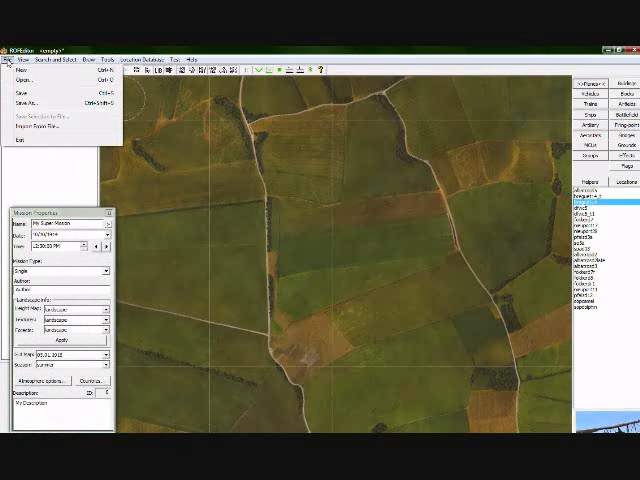
Step: Load a mission file from the templates folder through the file chooser
{"action": "left_click", "coordinate": [34, 34]}
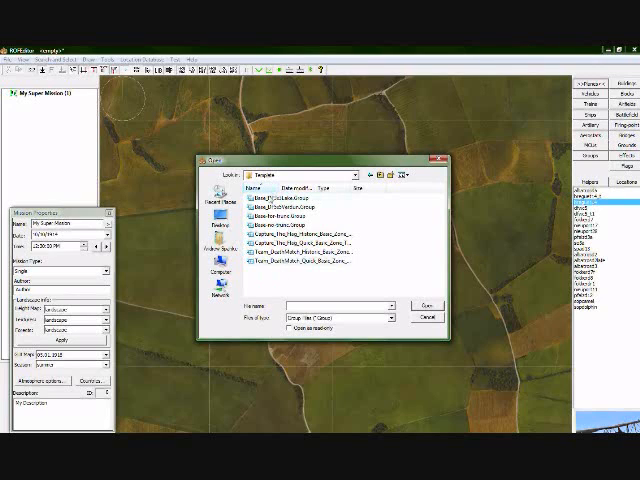
{"action": "mouse_move", "coordinate": [290, 268]}
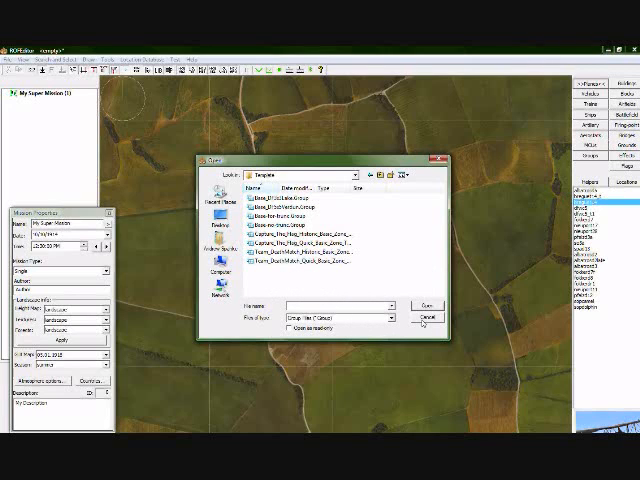
{"action": "left_click", "coordinate": [426, 316]}
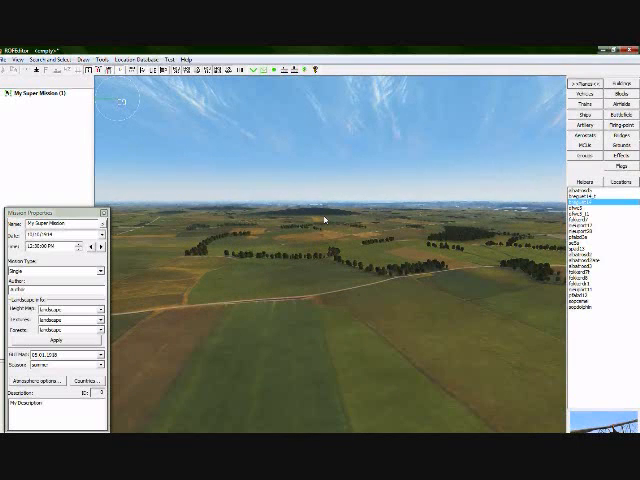
{"action": "mouse_move", "coordinate": [318, 244]}
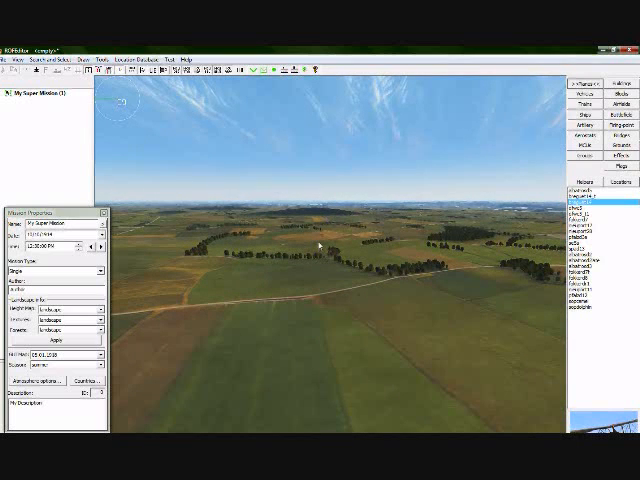
{"action": "mouse_move", "coordinate": [316, 228]}
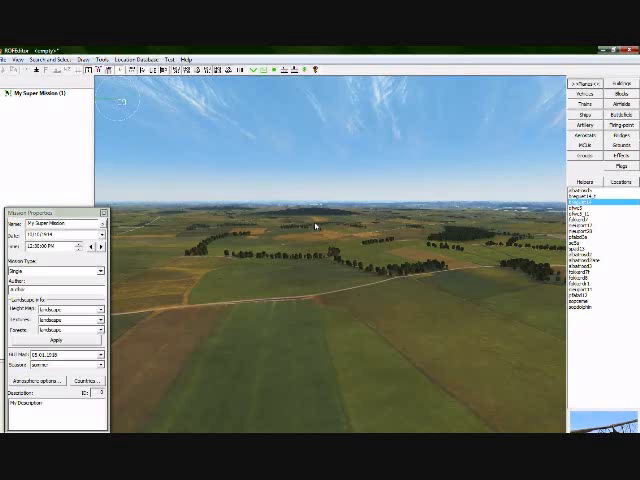
{"action": "mouse_move", "coordinate": [312, 316]}
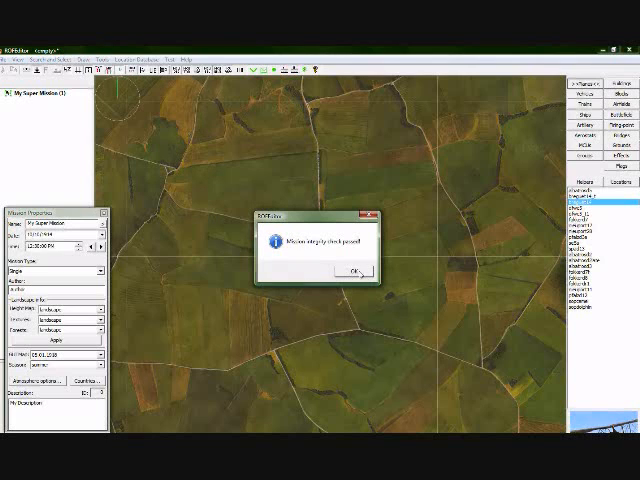
Step: Dismiss the editor's information message and bring up the map options list
{"action": "left_click", "coordinate": [356, 272]}
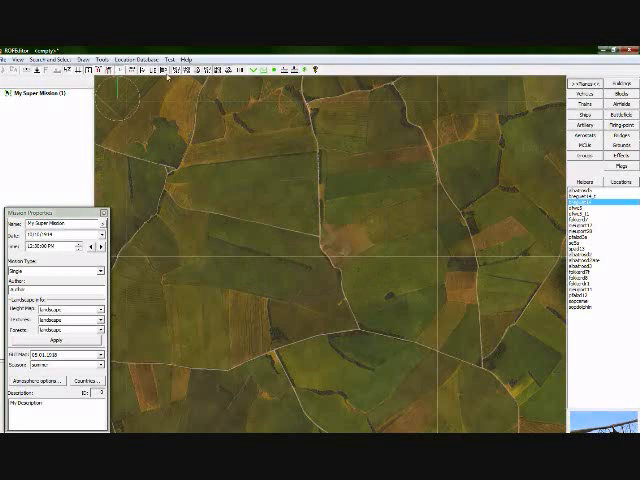
{"action": "left_click", "coordinate": [116, 46]}
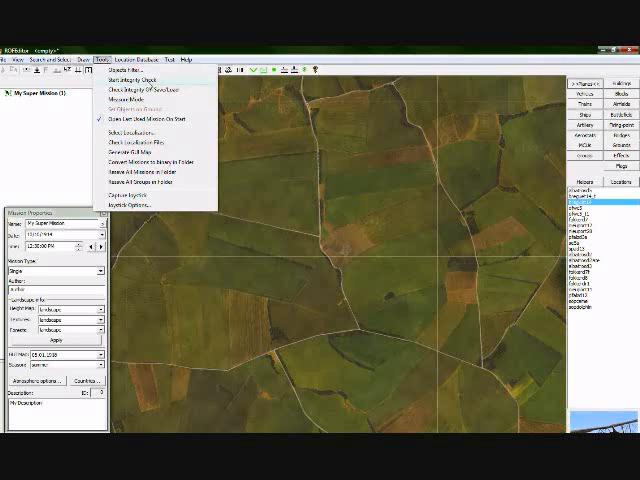
{"action": "mouse_move", "coordinate": [140, 78]}
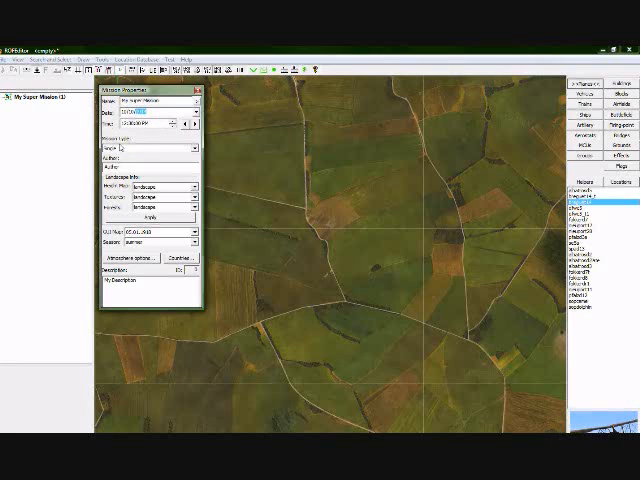
Step: Choose a value for the mission's date and time setting from its list
{"action": "left_click", "coordinate": [162, 148]}
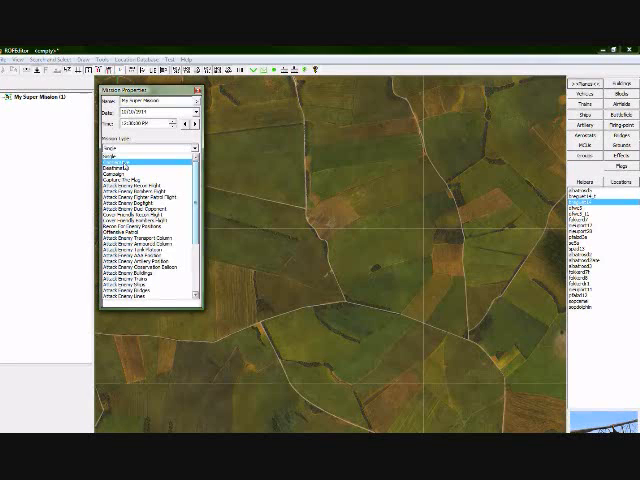
{"action": "left_click", "coordinate": [140, 160]}
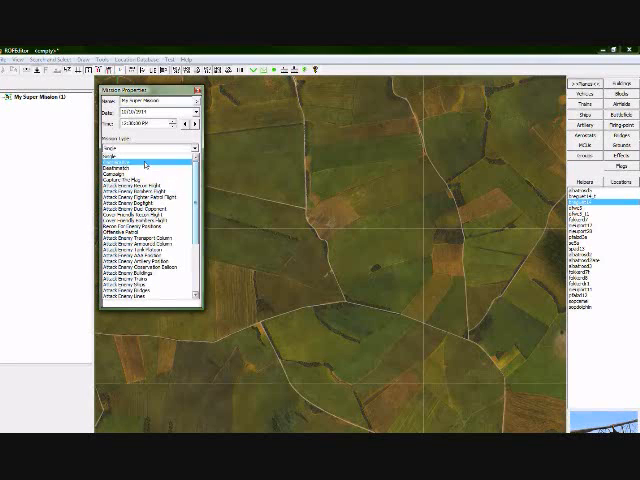
{"action": "scroll", "scroll_direction": "down", "scroll_amount": 3}
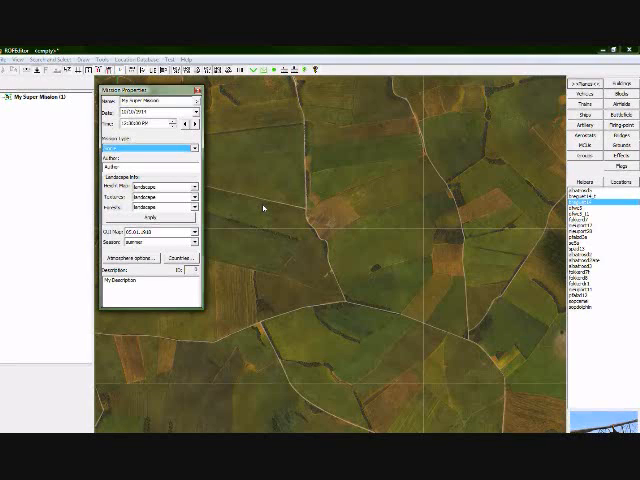
{"action": "mouse_move", "coordinate": [348, 246]}
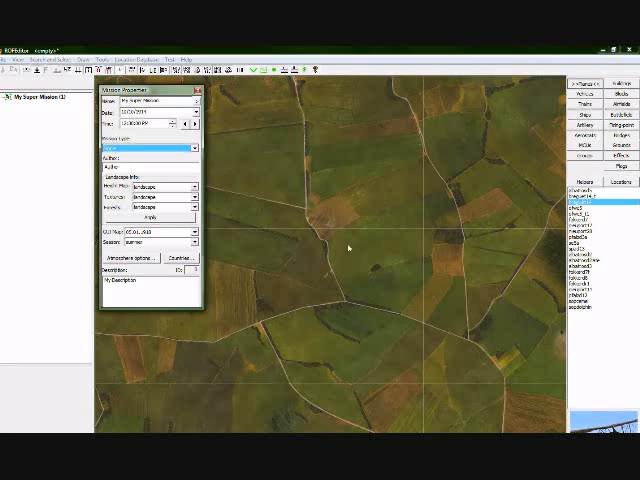
{"action": "mouse_move", "coordinate": [284, 200]}
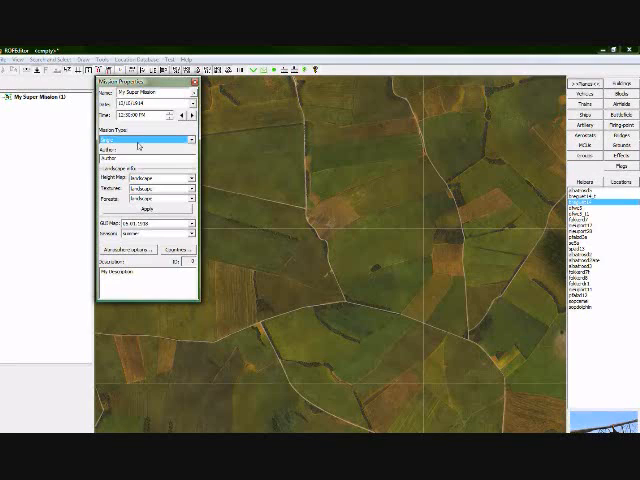
{"action": "left_click", "coordinate": [140, 138]}
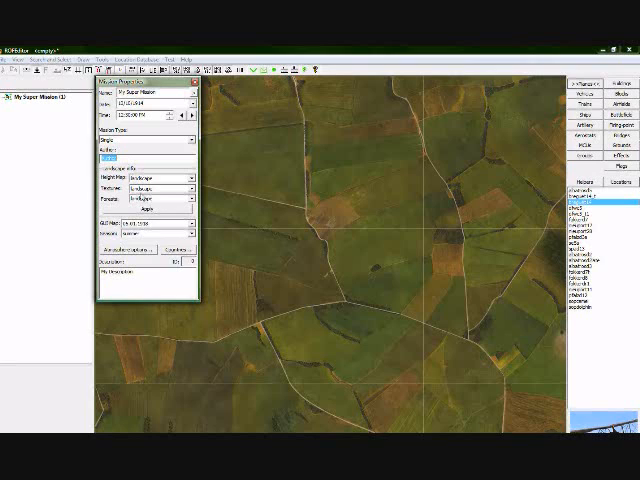
Step: Pick the weather condition option for the mission
{"action": "left_click", "coordinate": [184, 180]}
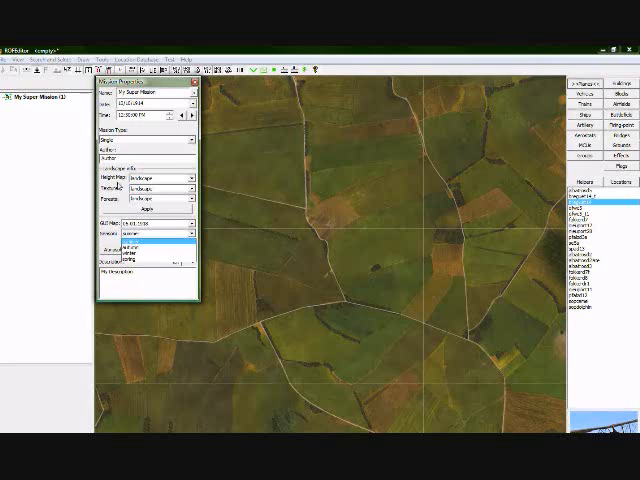
{"action": "left_click", "coordinate": [184, 184]}
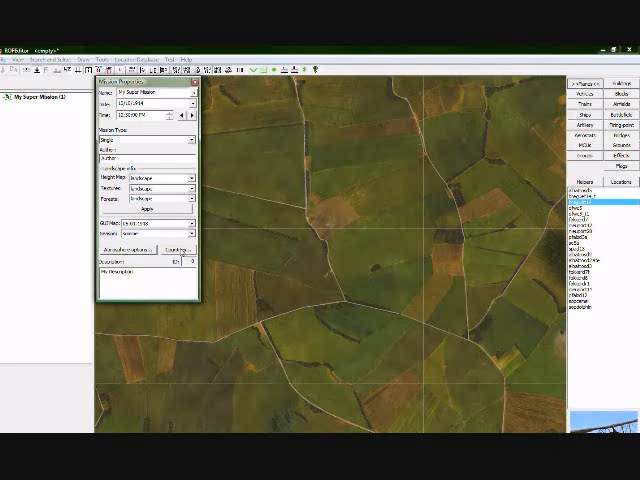
{"action": "left_click", "coordinate": [172, 250]}
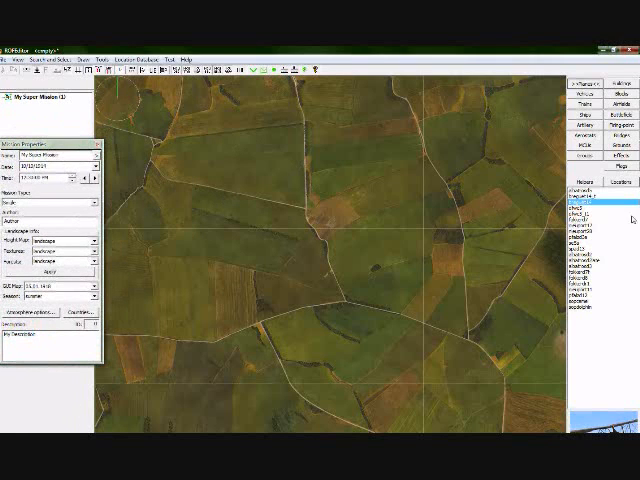
{"action": "mouse_move", "coordinate": [370, 230]}
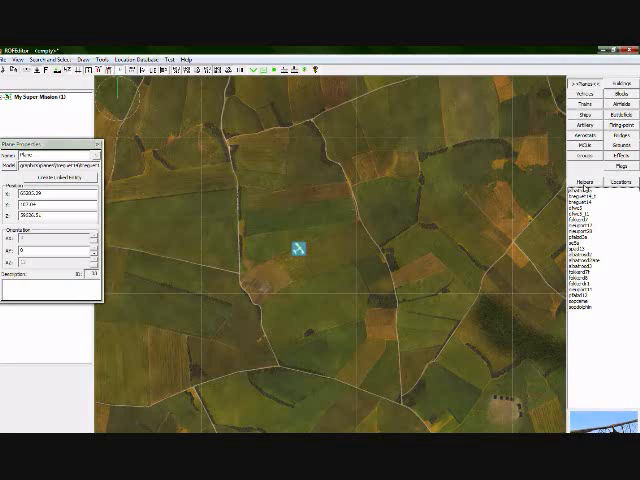
Step: Select the newly placed aircraft and turn it to a new heading
{"action": "left_click", "coordinate": [596, 196]}
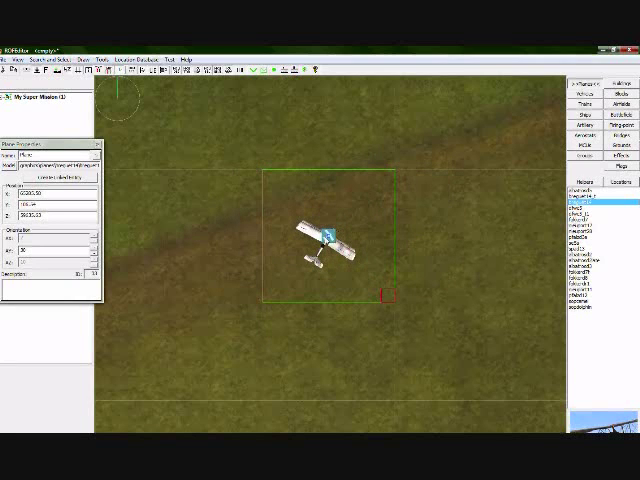
{"action": "mouse_move", "coordinate": [192, 164]}
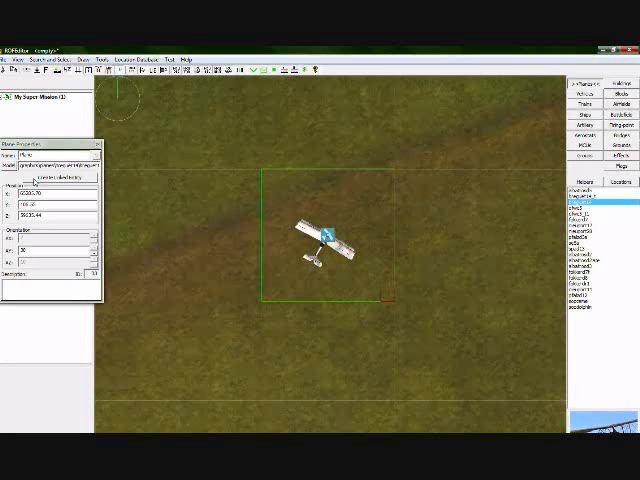
{"action": "left_click_drag", "start_coordinate": [50, 128], "coordinate": [150, 132]}
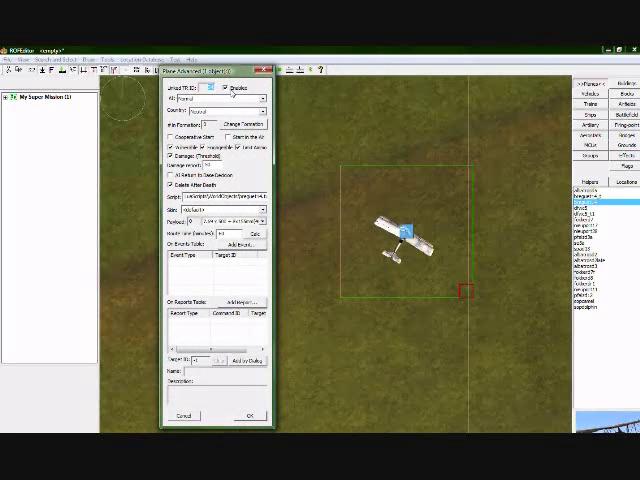
Step: Change one of the first aircraft's advanced settings
{"action": "left_click", "coordinate": [258, 98]}
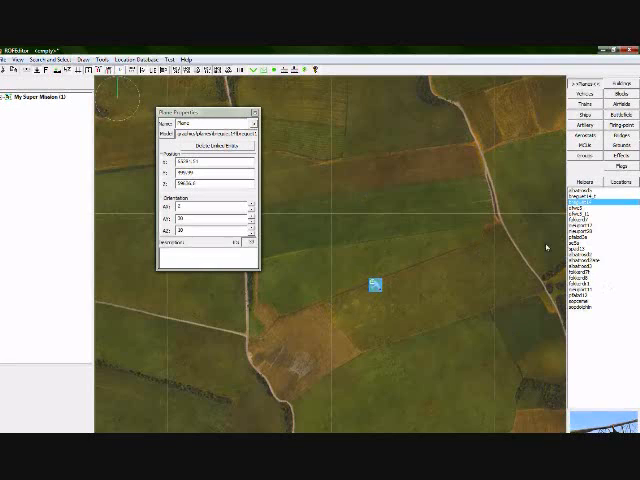
{"action": "mouse_move", "coordinate": [488, 280]}
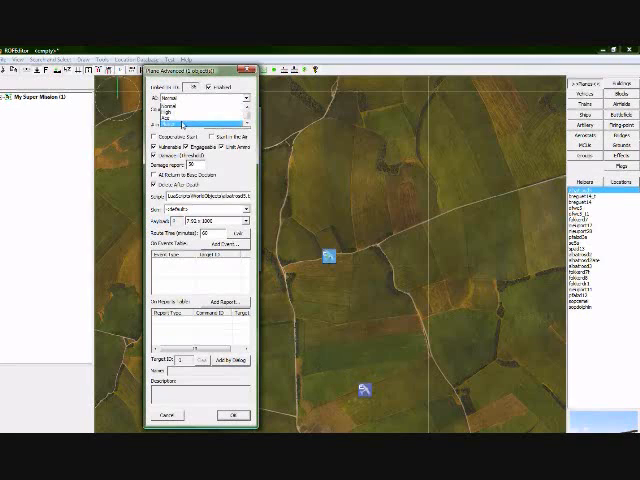
Step: Choose the second aircraft's model from its advanced settings list
{"action": "left_click", "coordinate": [200, 100]}
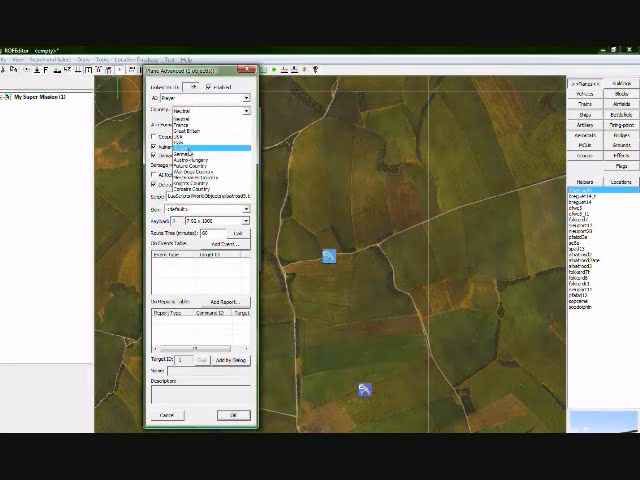
{"action": "left_click", "coordinate": [200, 108]}
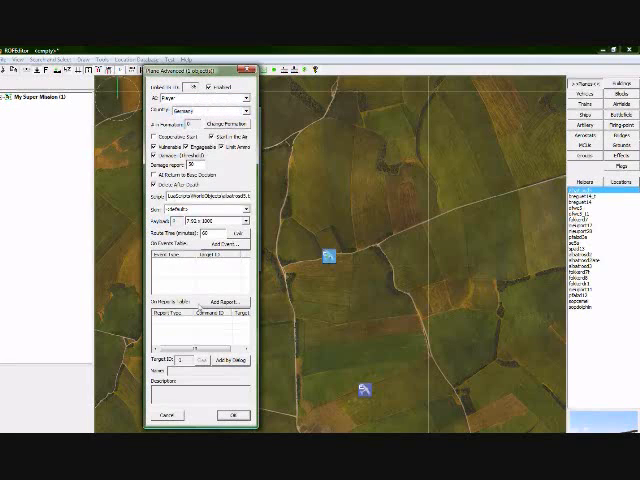
{"action": "mouse_move", "coordinate": [258, 282]}
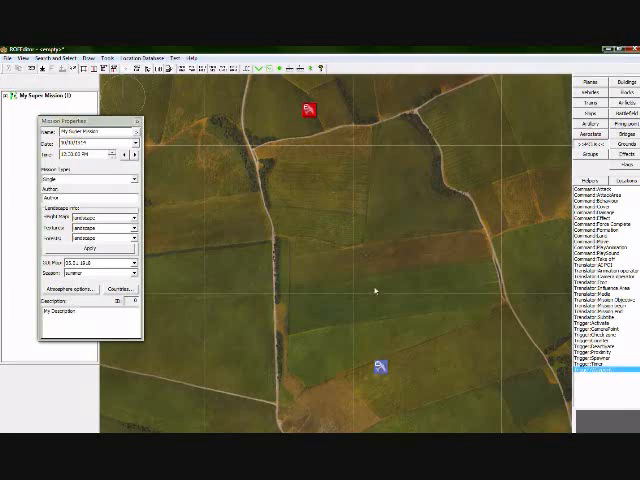
{"action": "mouse_move", "coordinate": [380, 372]}
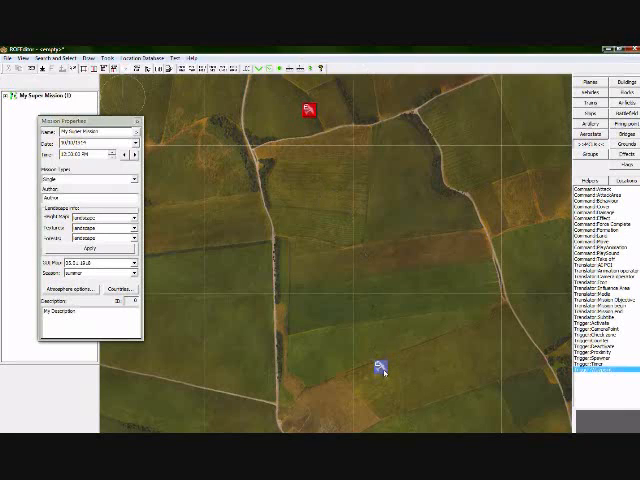